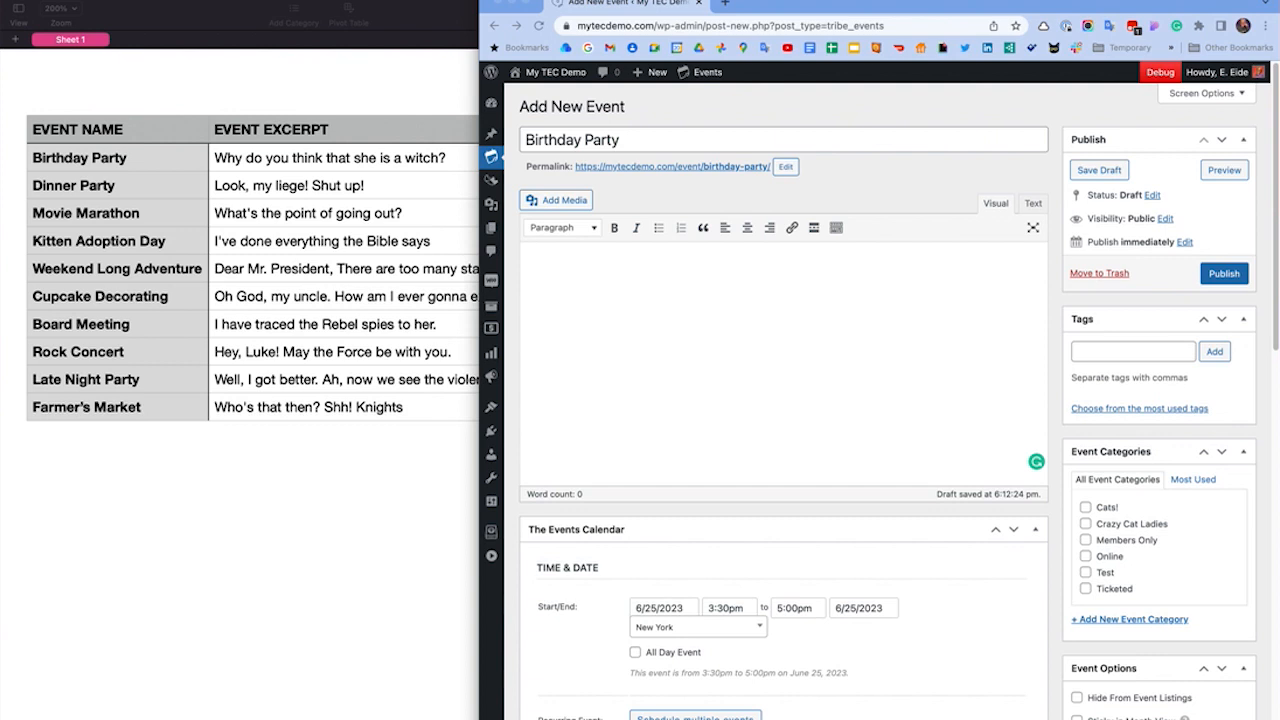
pyautogui.moveTo(104, 131)
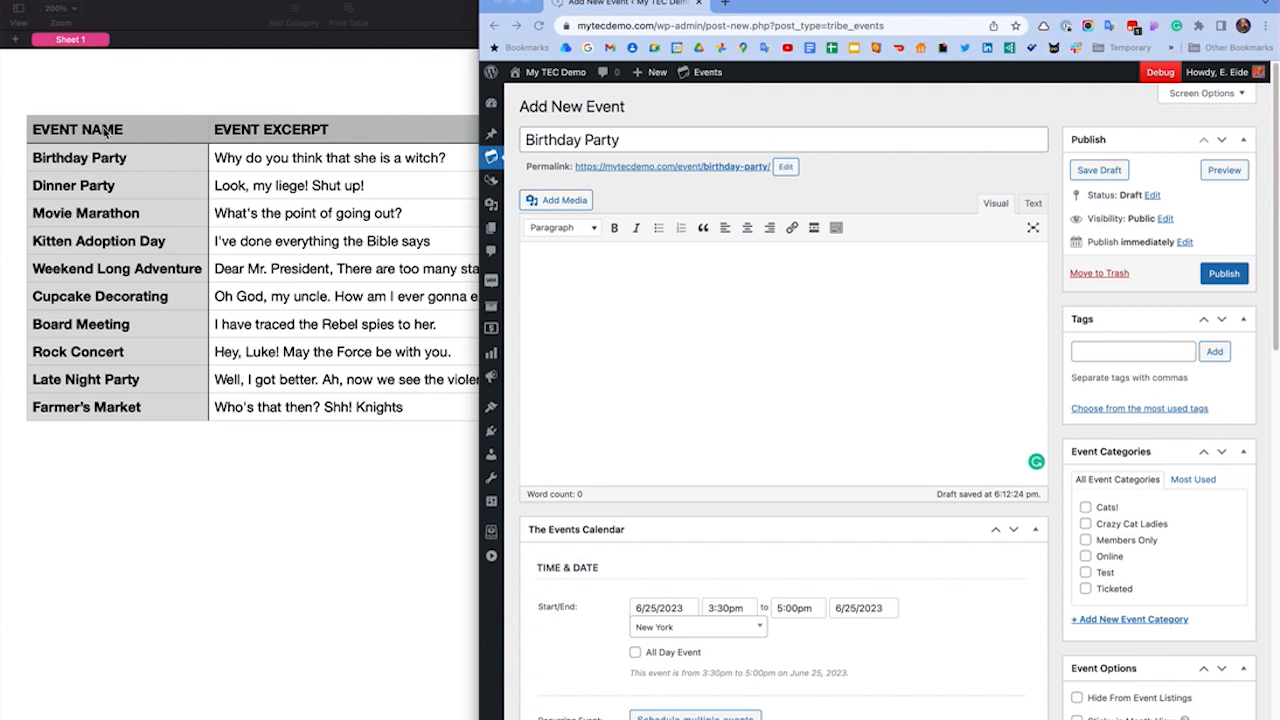
pyautogui.moveTo(131, 129)
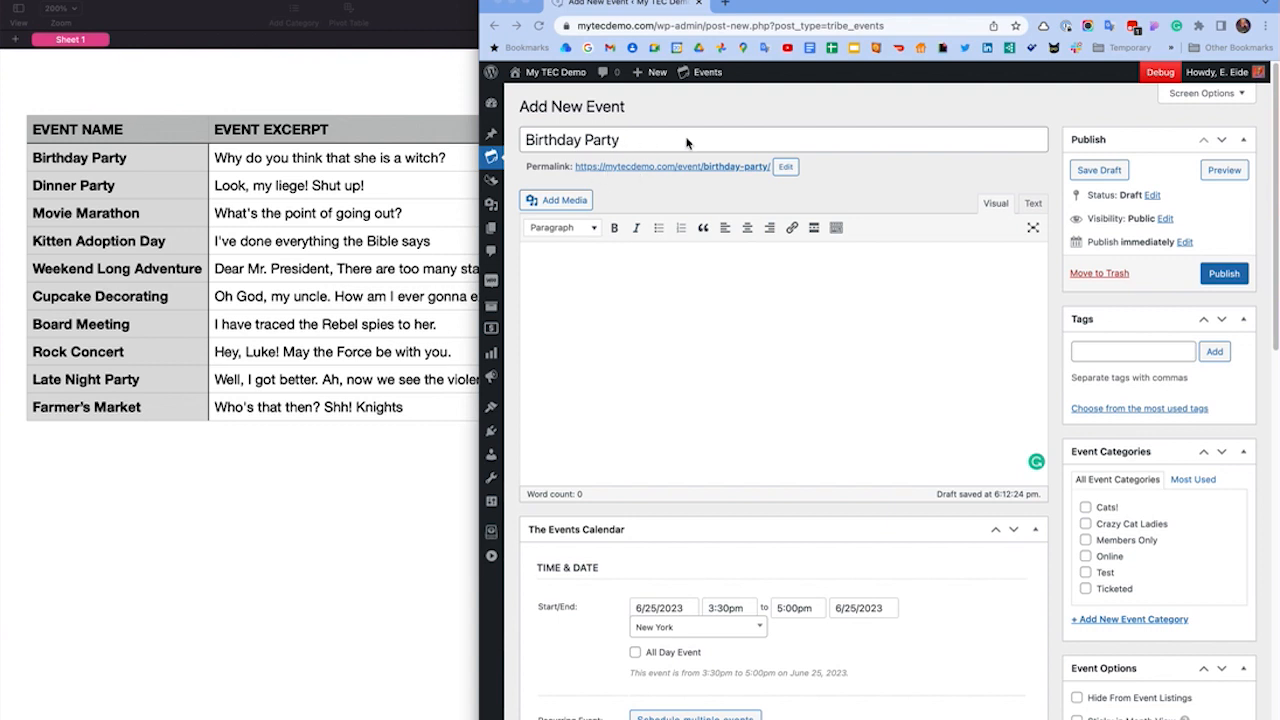
pyautogui.moveTo(498, 205)
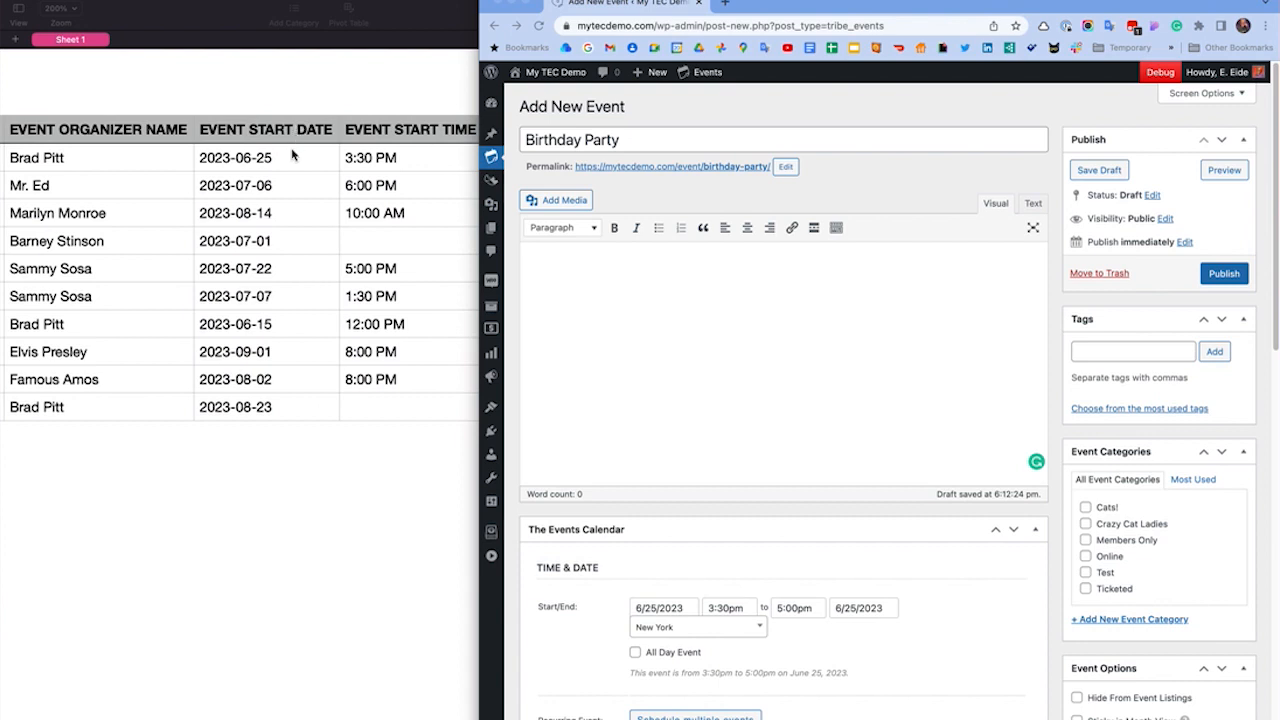
pyautogui.moveTo(680, 456)
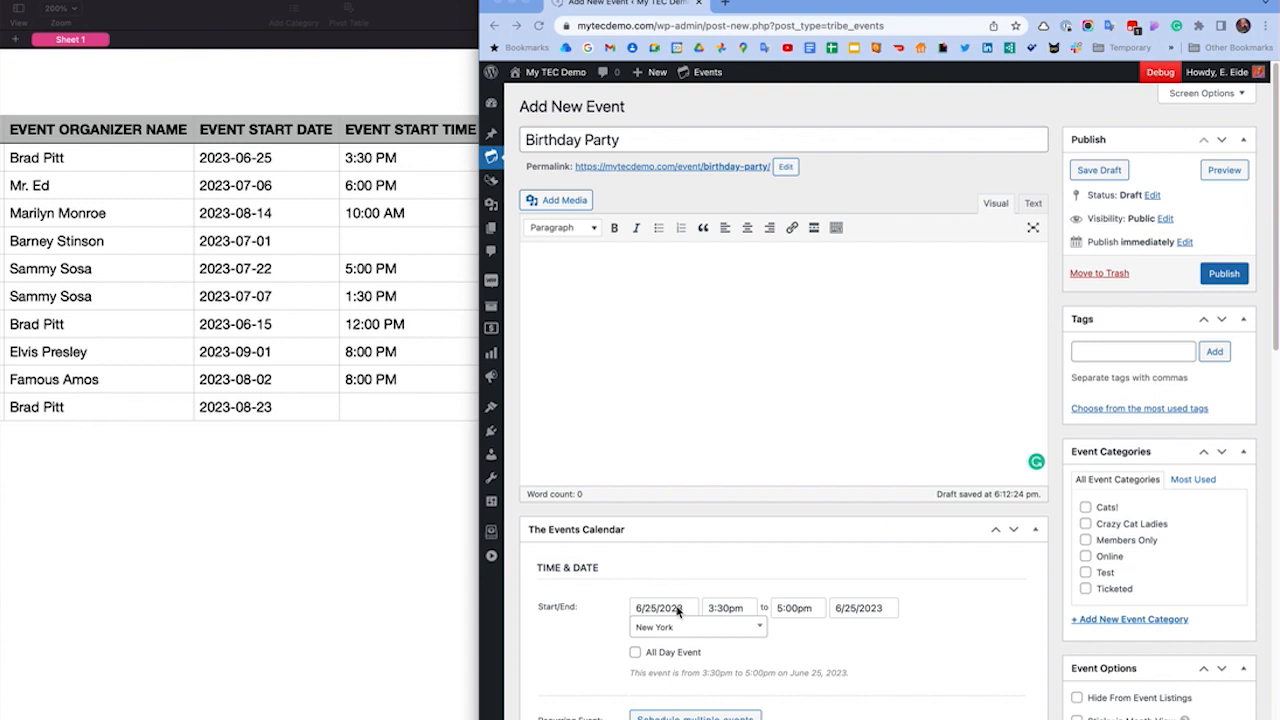
pyautogui.moveTo(197, 507)
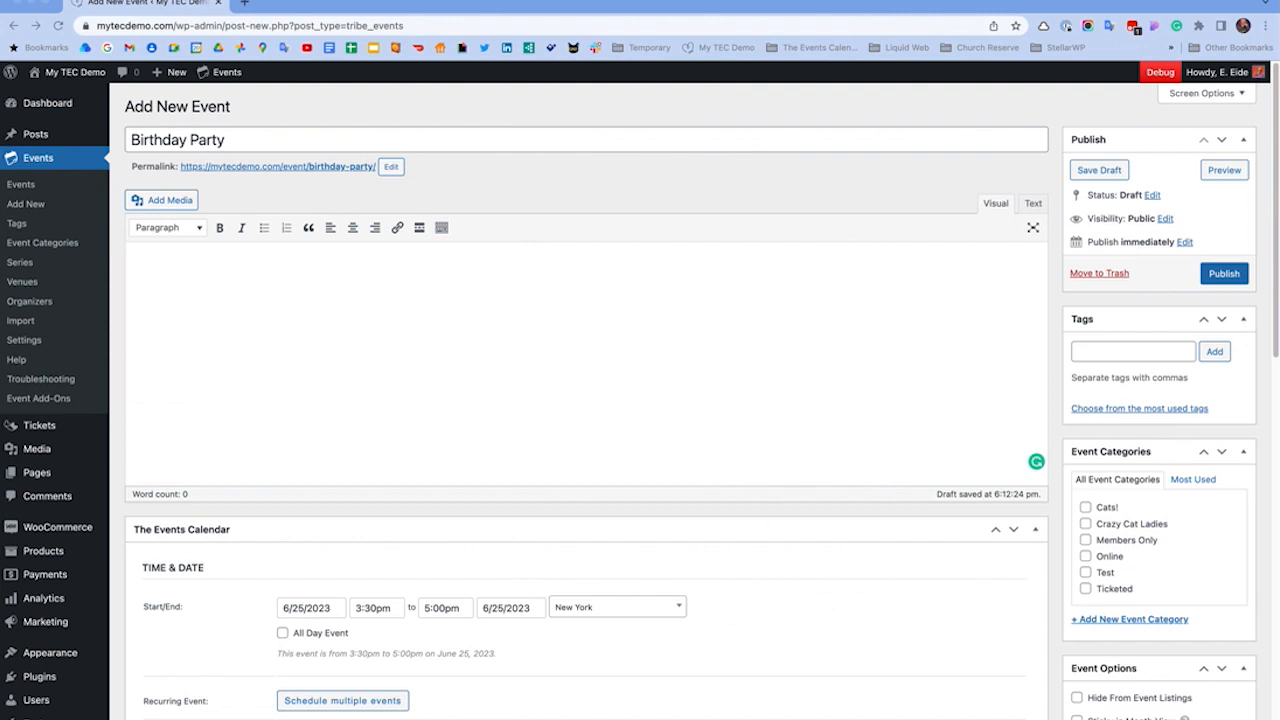
pyautogui.moveTo(22, 368)
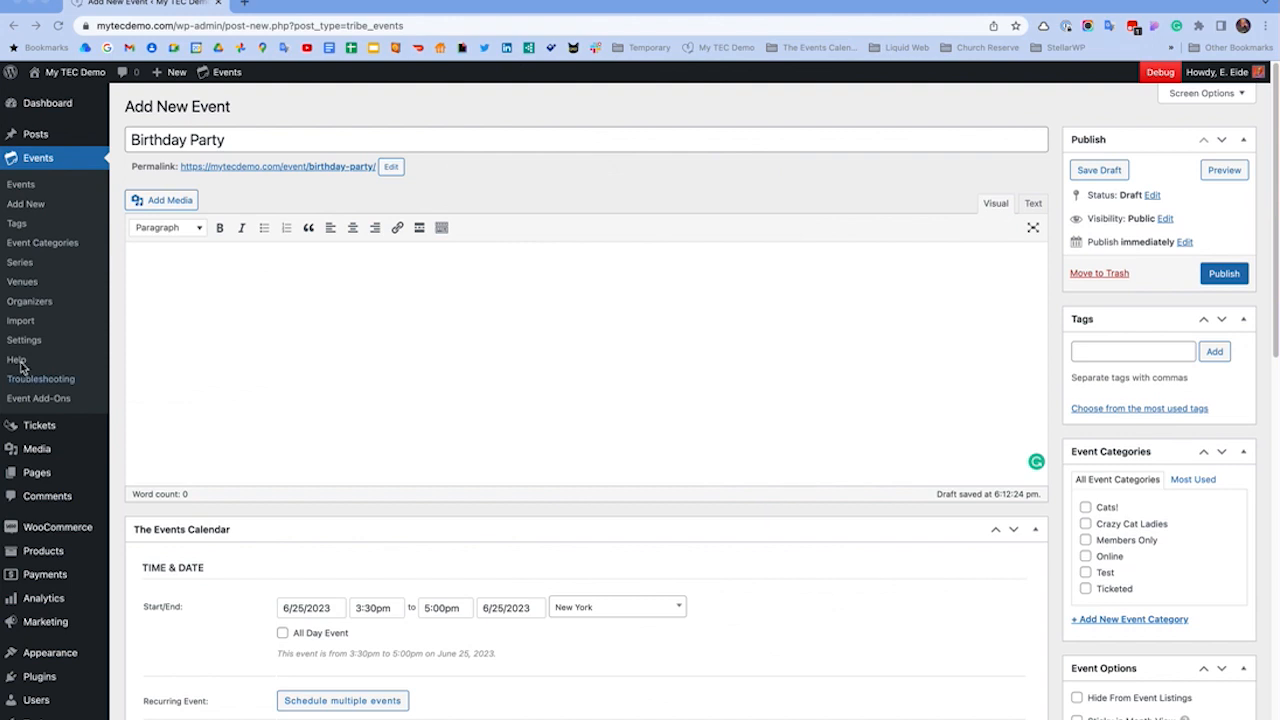
pyautogui.moveTo(25, 330)
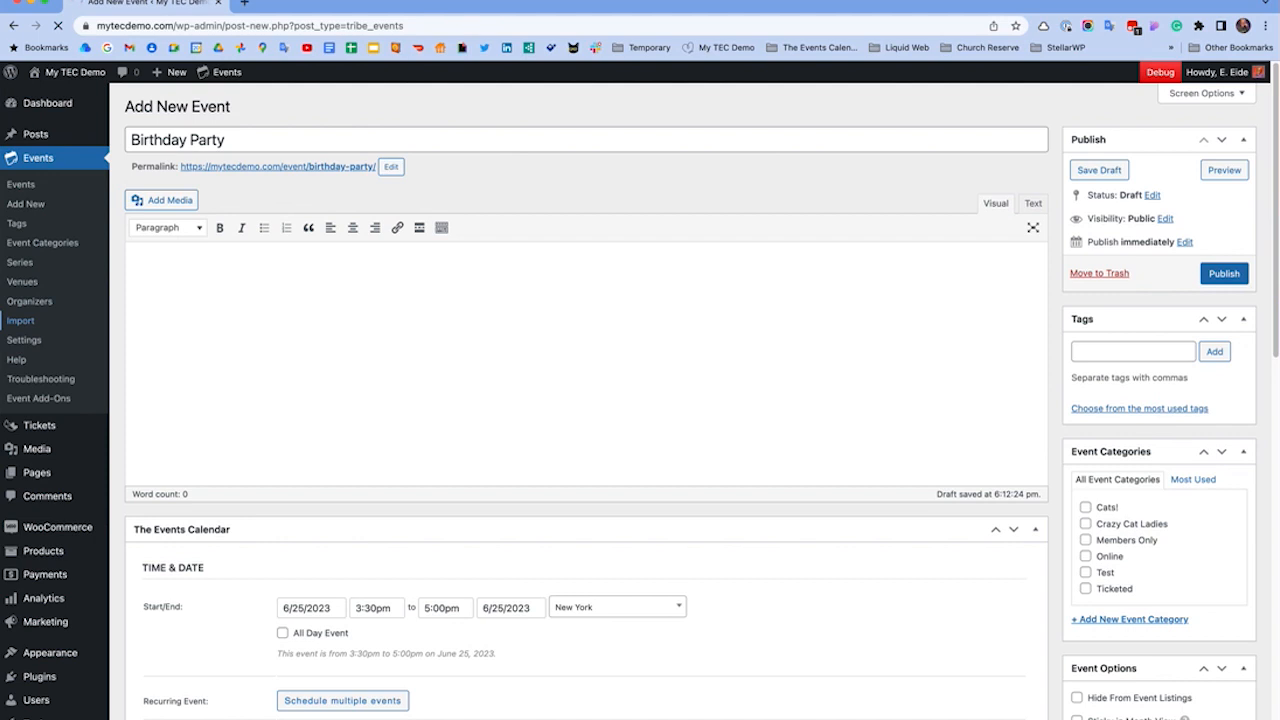
# Step: Open Events > Import in the admin sidebar to start a new import
pyautogui.click(20, 320)
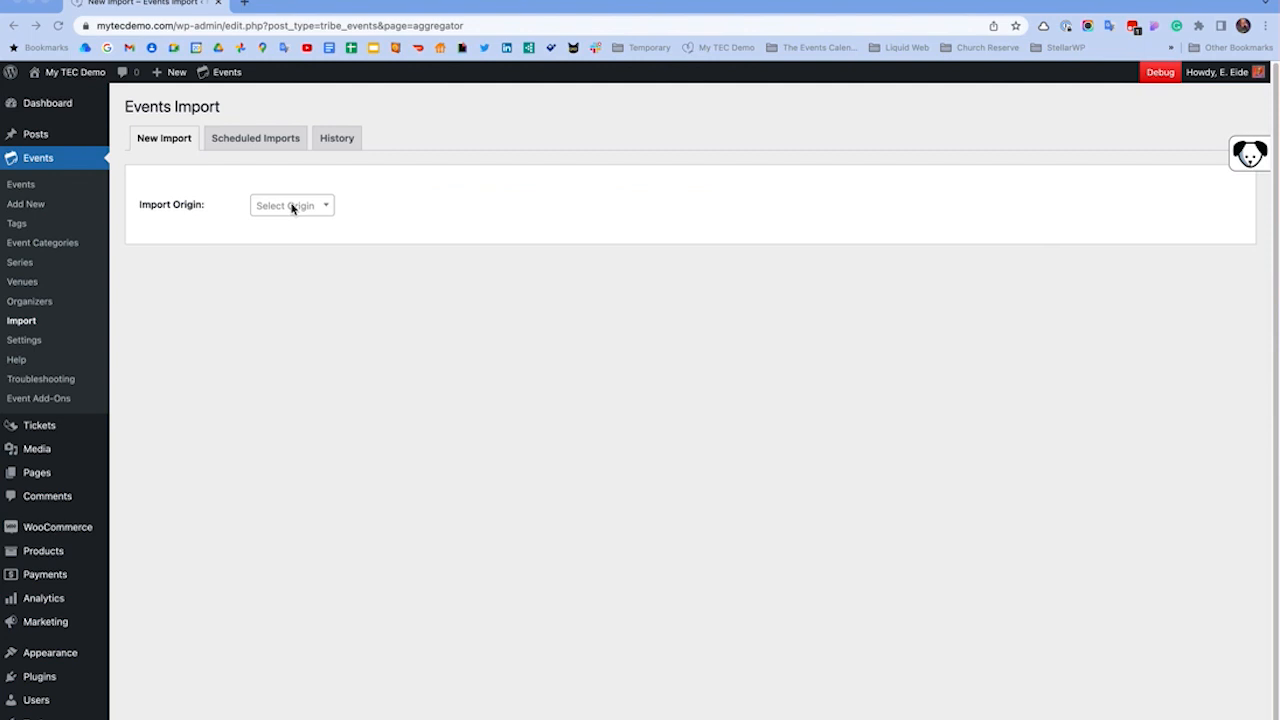
# Step: Set the Import Origin to CSV File
pyautogui.click(291, 205)
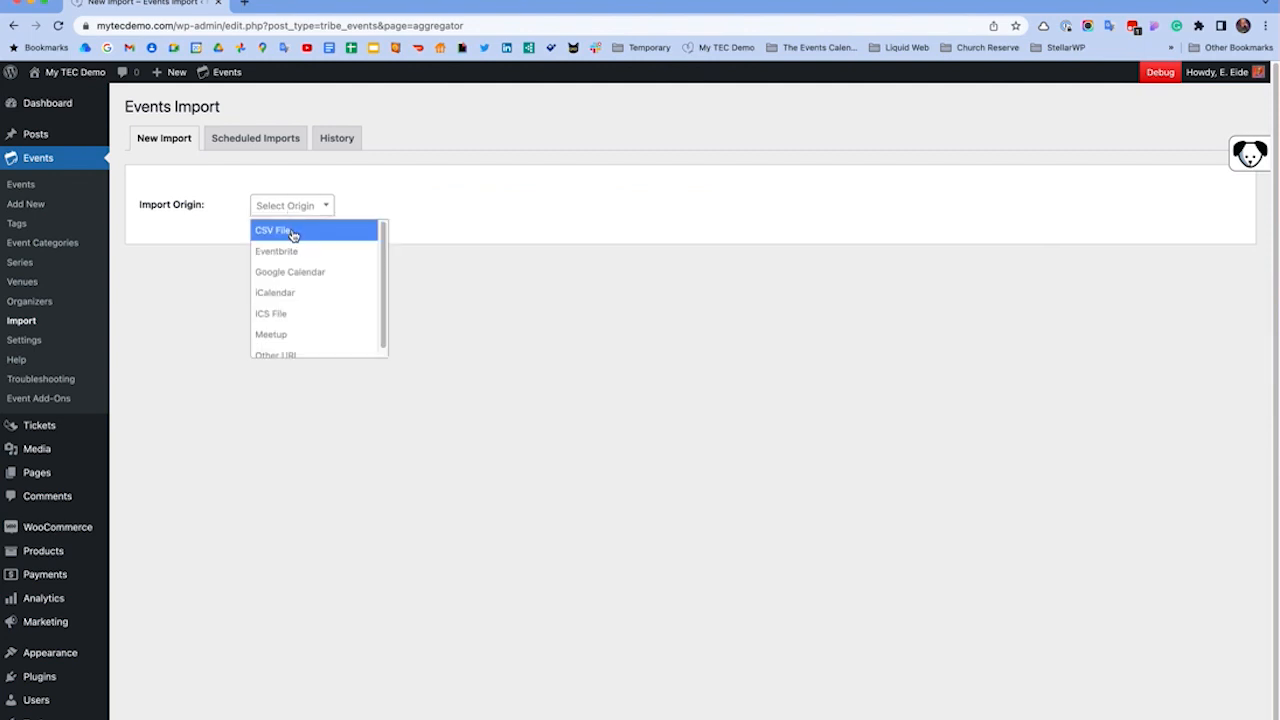
pyautogui.click(291, 205)
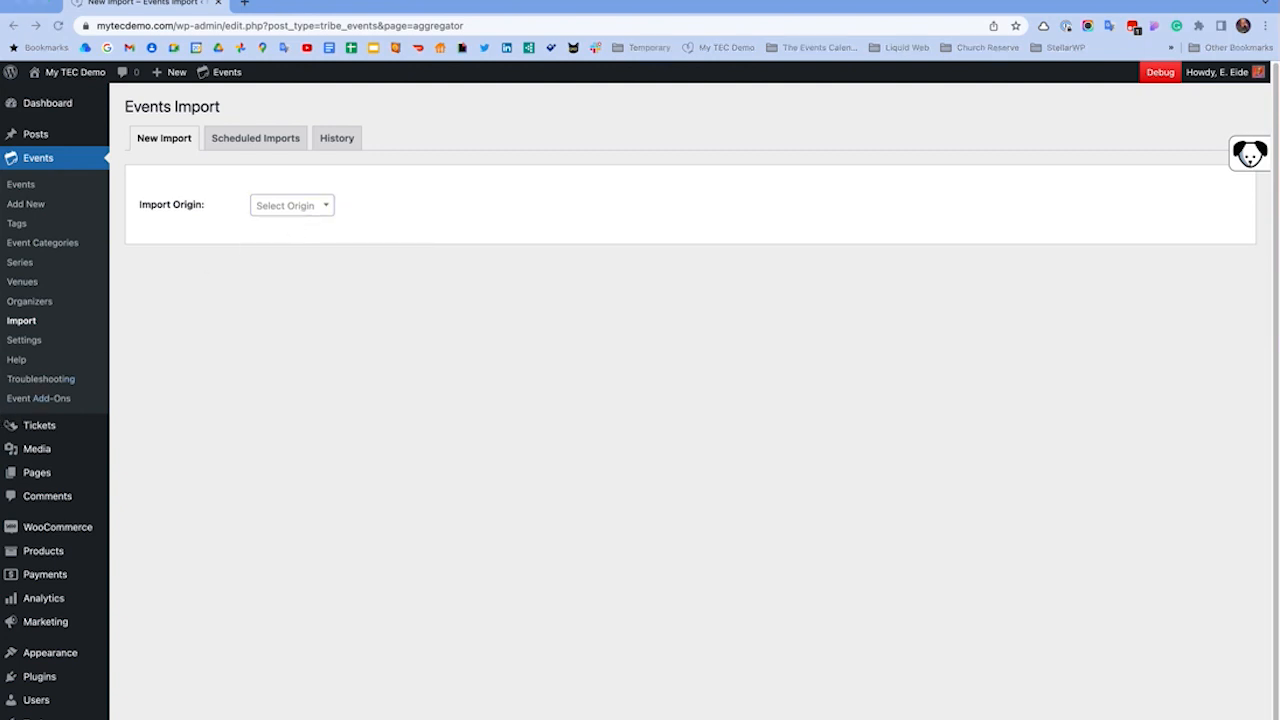
pyautogui.click(290, 205)
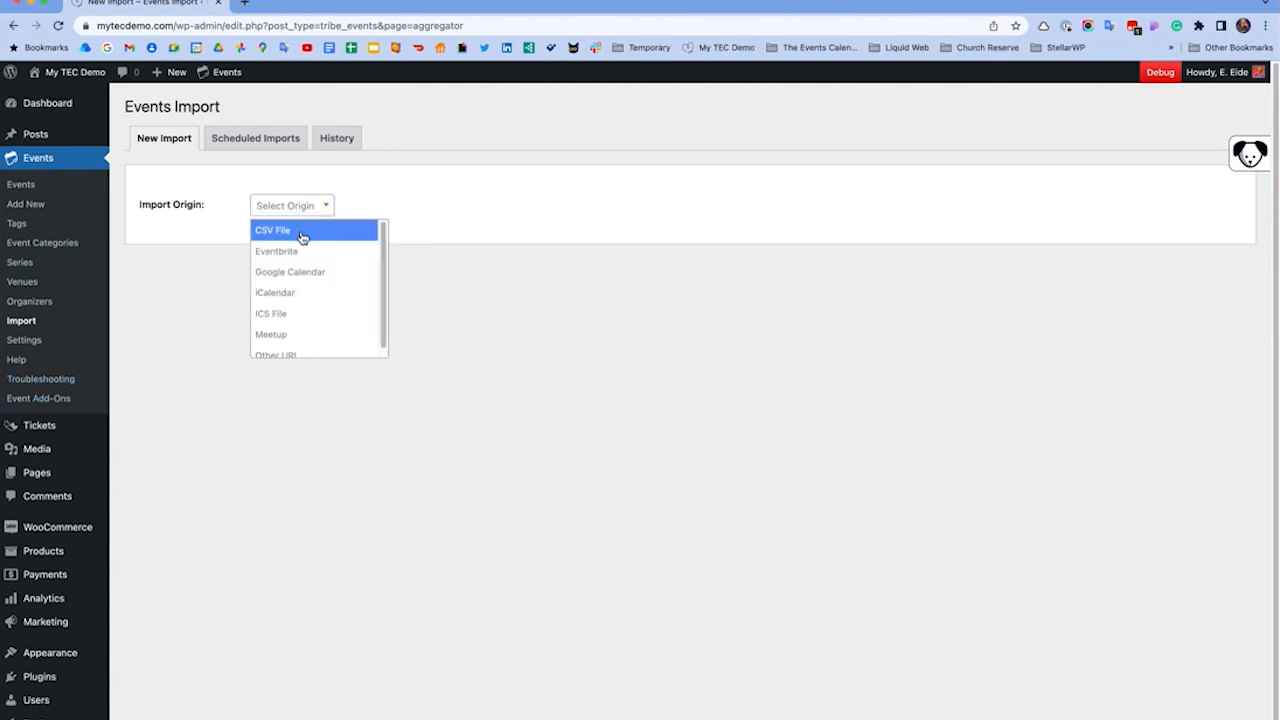
pyautogui.click(272, 230)
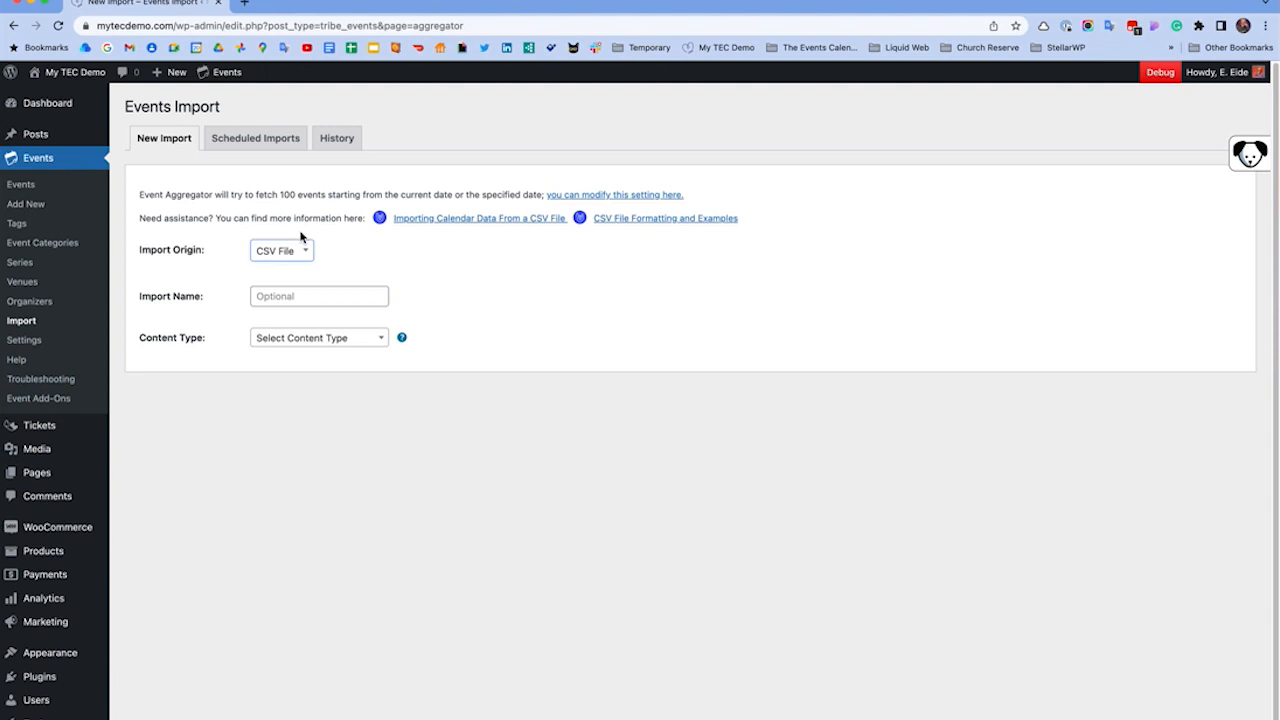
pyautogui.moveTo(302, 344)
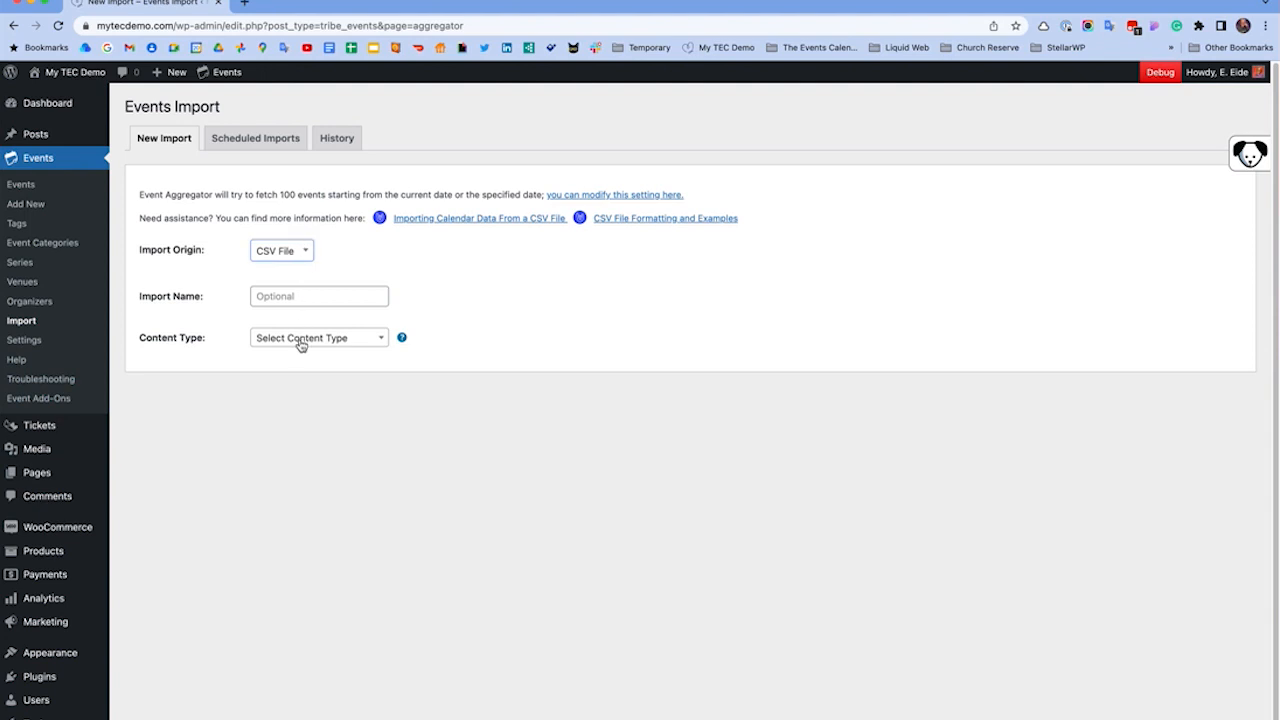
# Step: Choose Events as the content type and bring up the CSV upload window
pyautogui.click(318, 337)
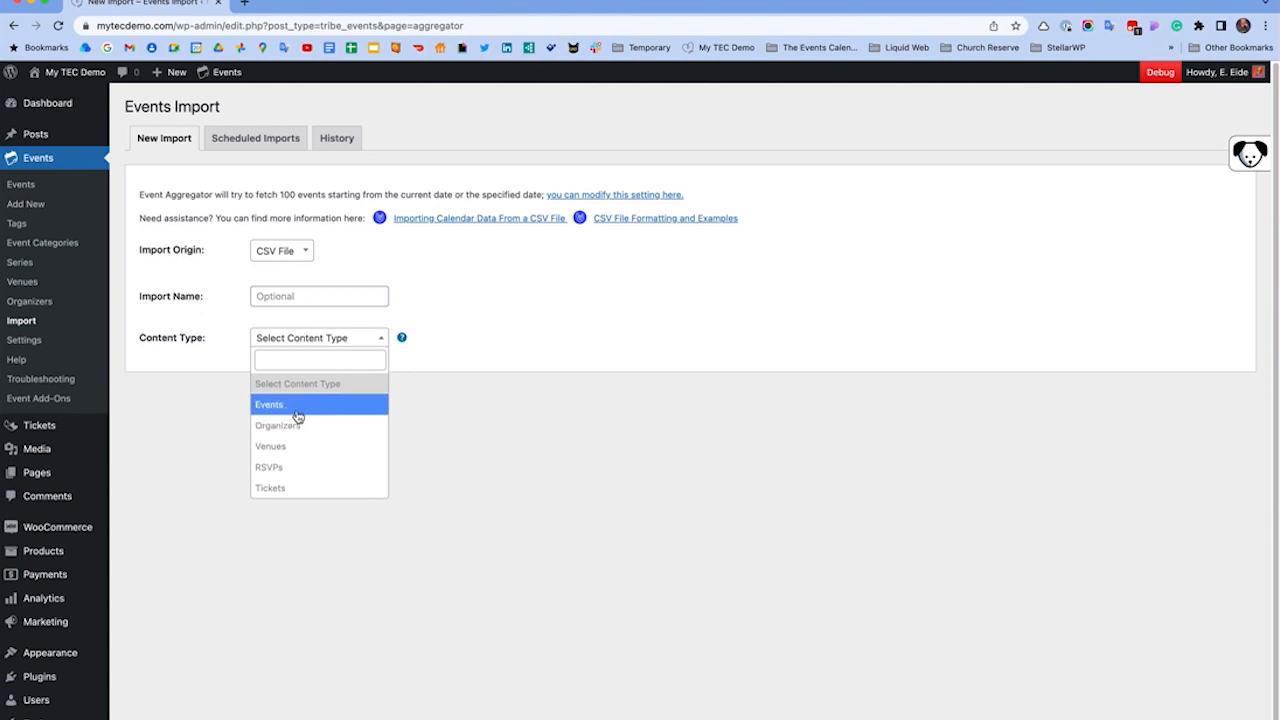
pyautogui.click(268, 404)
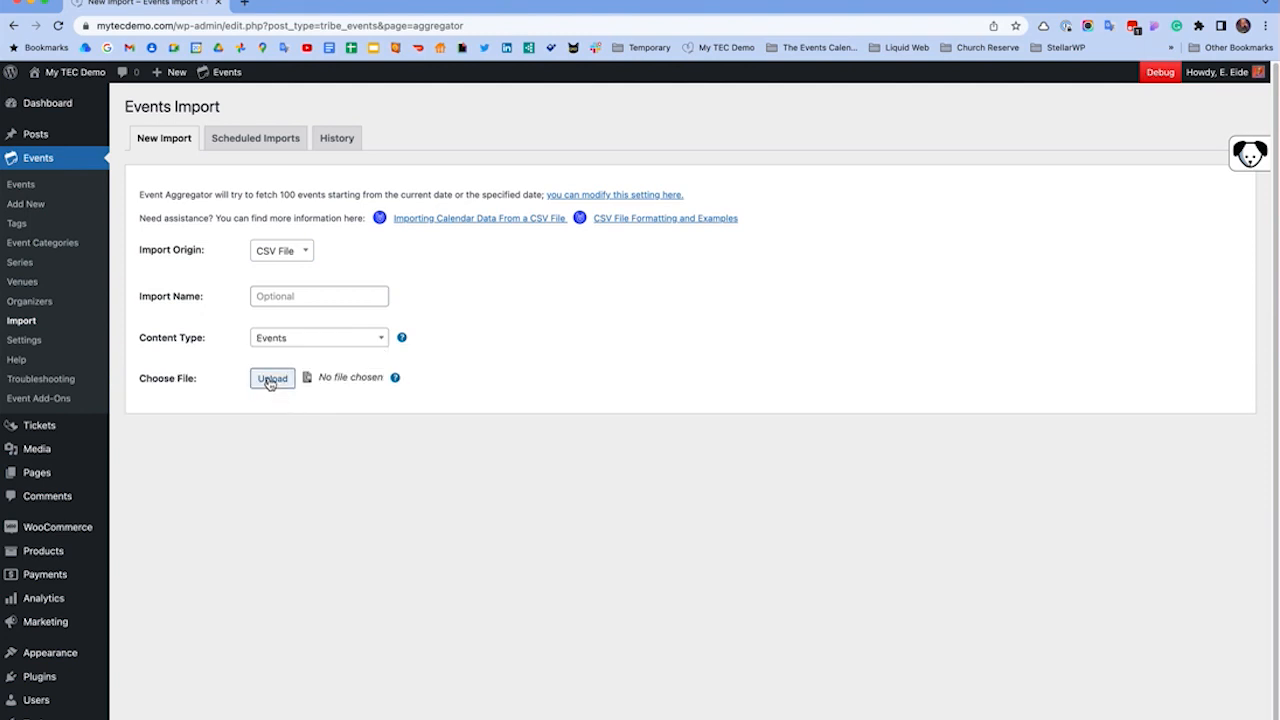
pyautogui.click(271, 378)
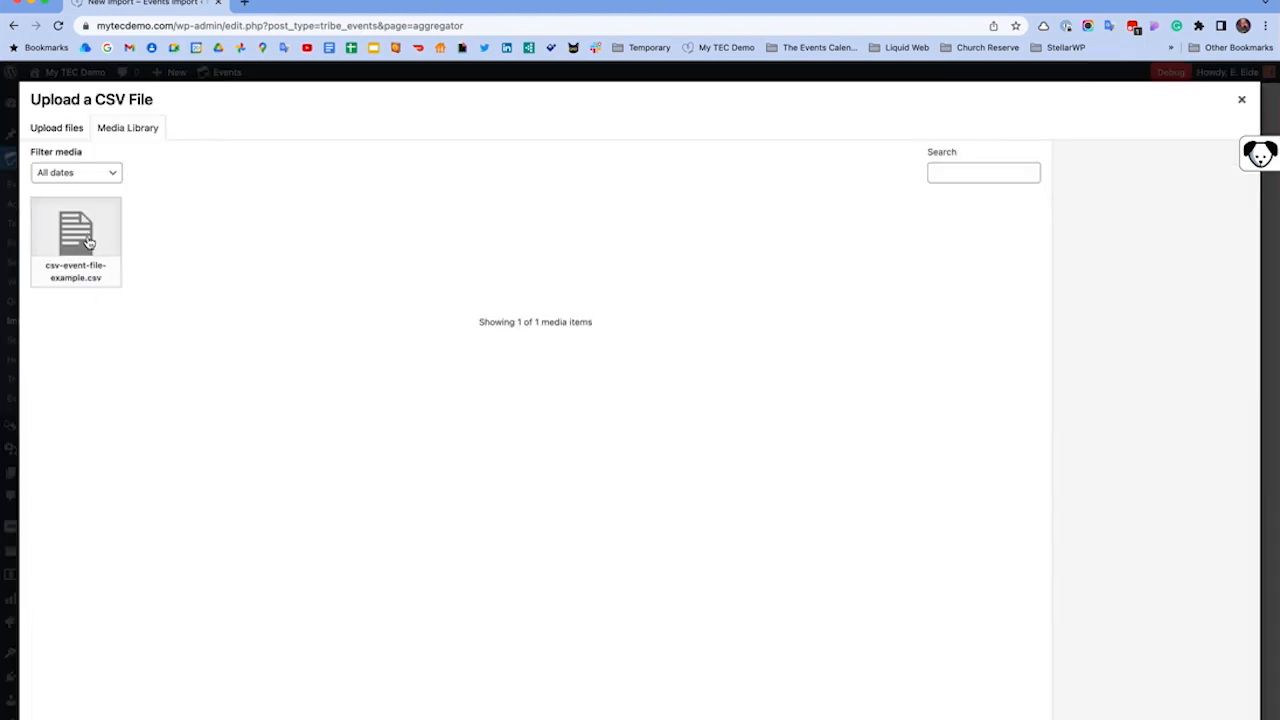
# Step: Select csv-event-file-example.csv from the Media Library and confirm it
pyautogui.click(75, 232)
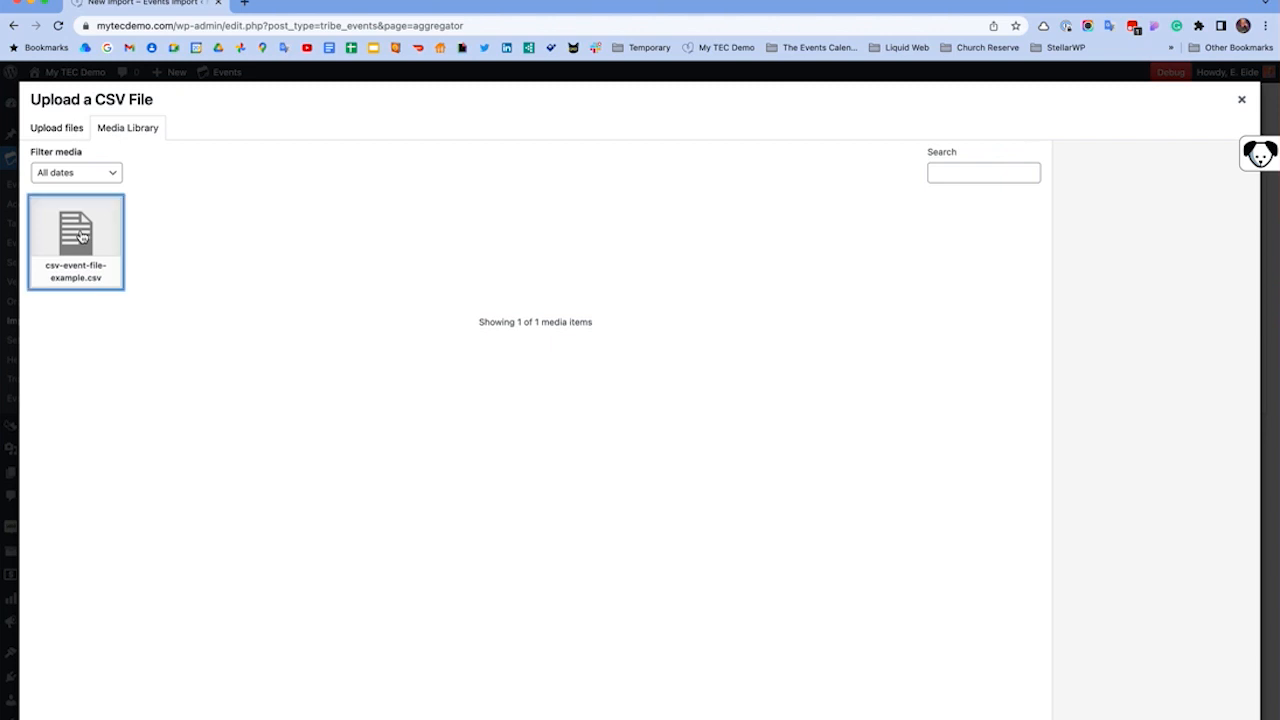
pyautogui.click(75, 232)
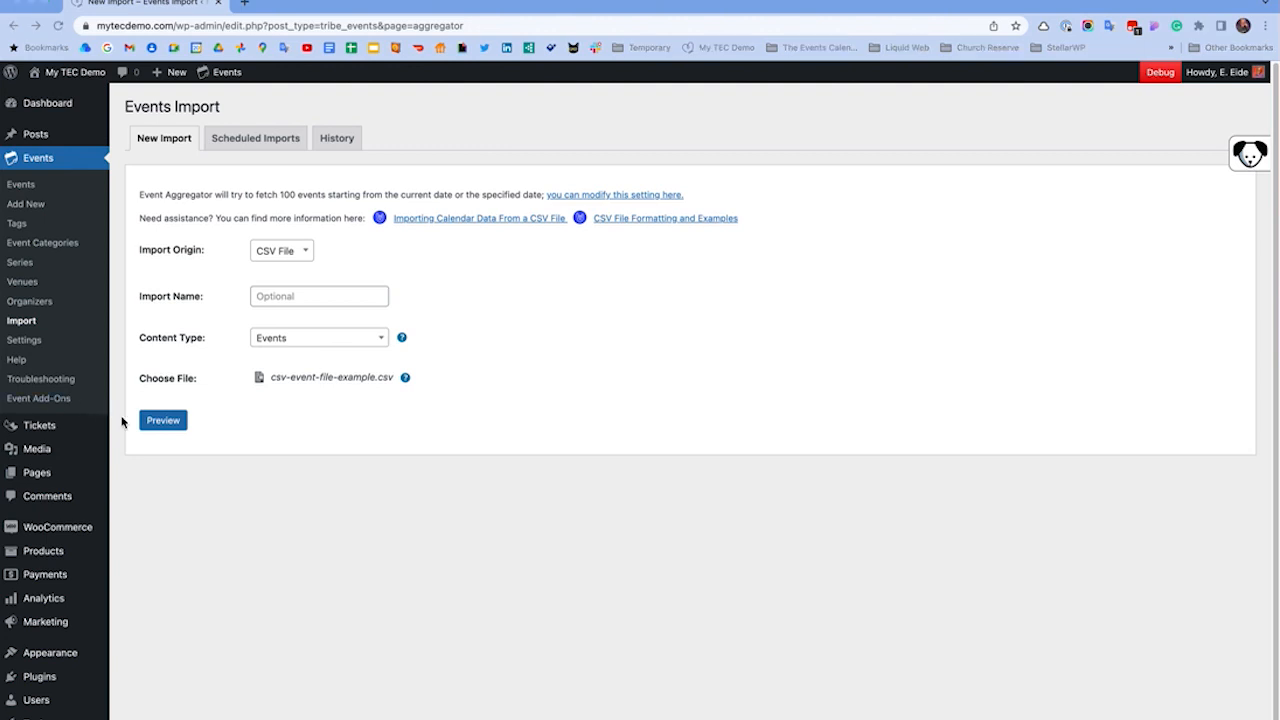
# Step: Preview the column mapping of the four events and check Status is Published
pyautogui.click(162, 419)
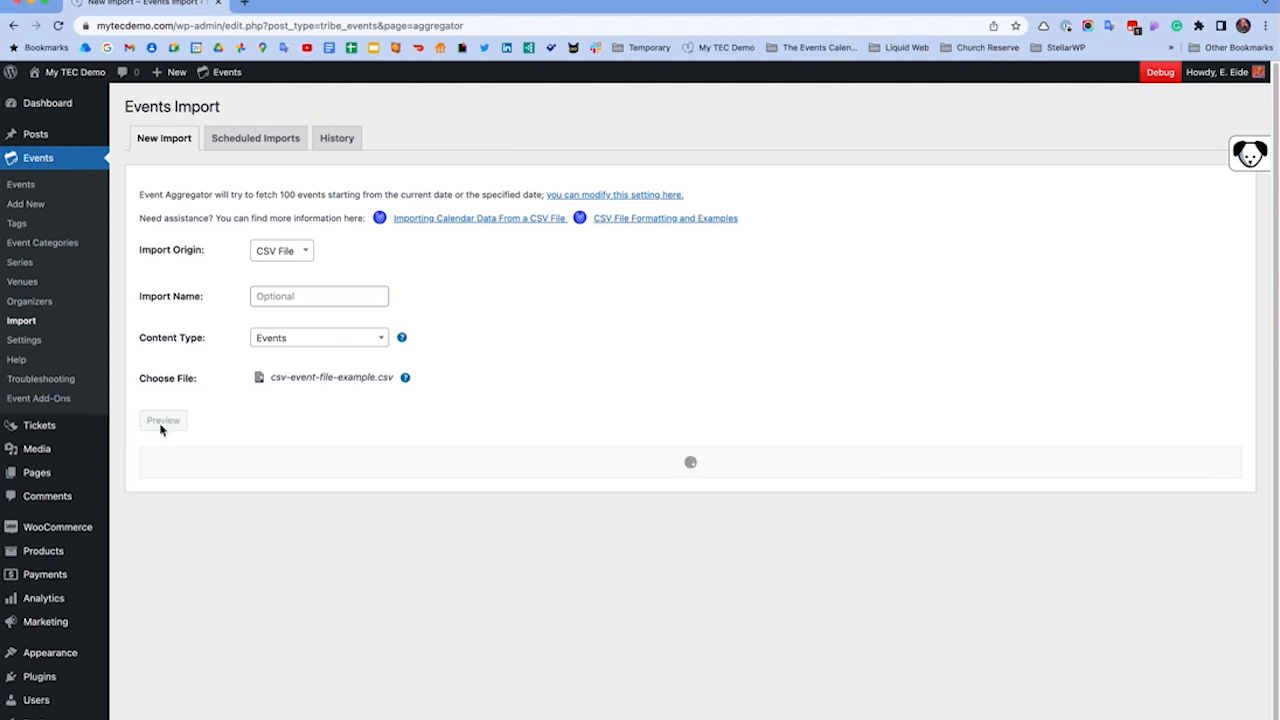
pyautogui.click(162, 419)
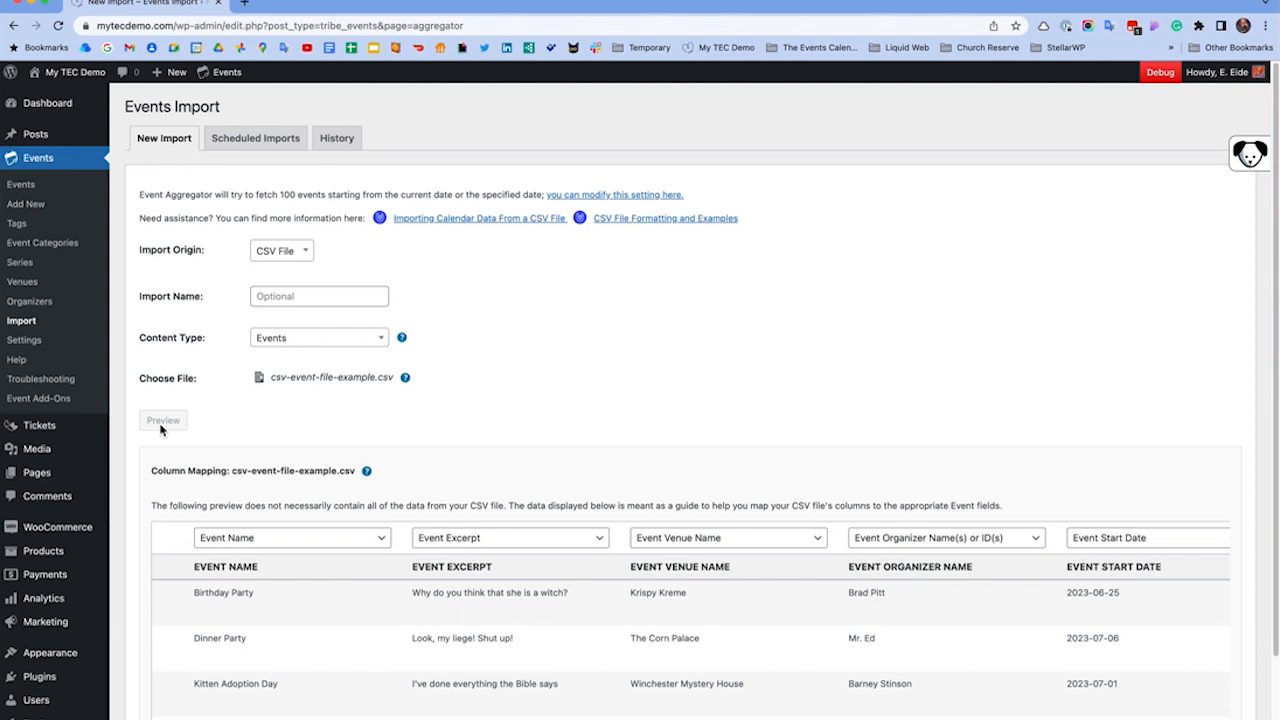
pyautogui.scroll(-3)
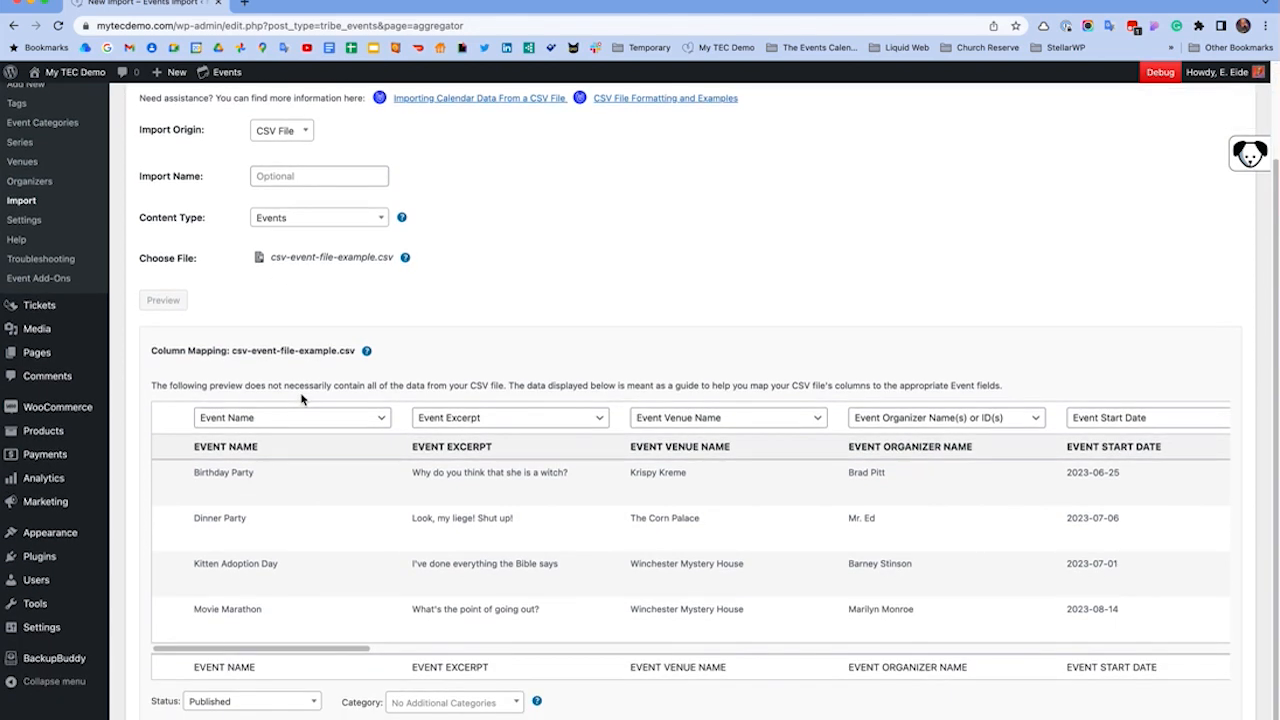
pyautogui.moveTo(807, 458)
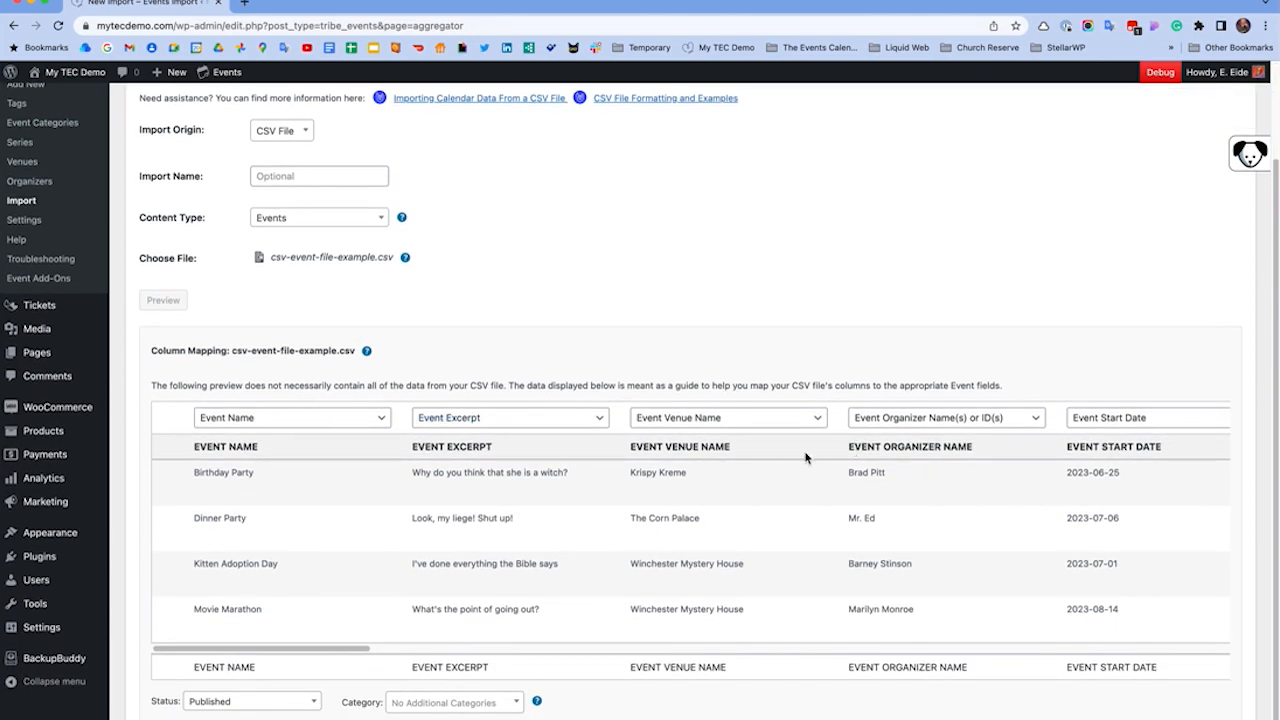
pyautogui.moveTo(57, 407)
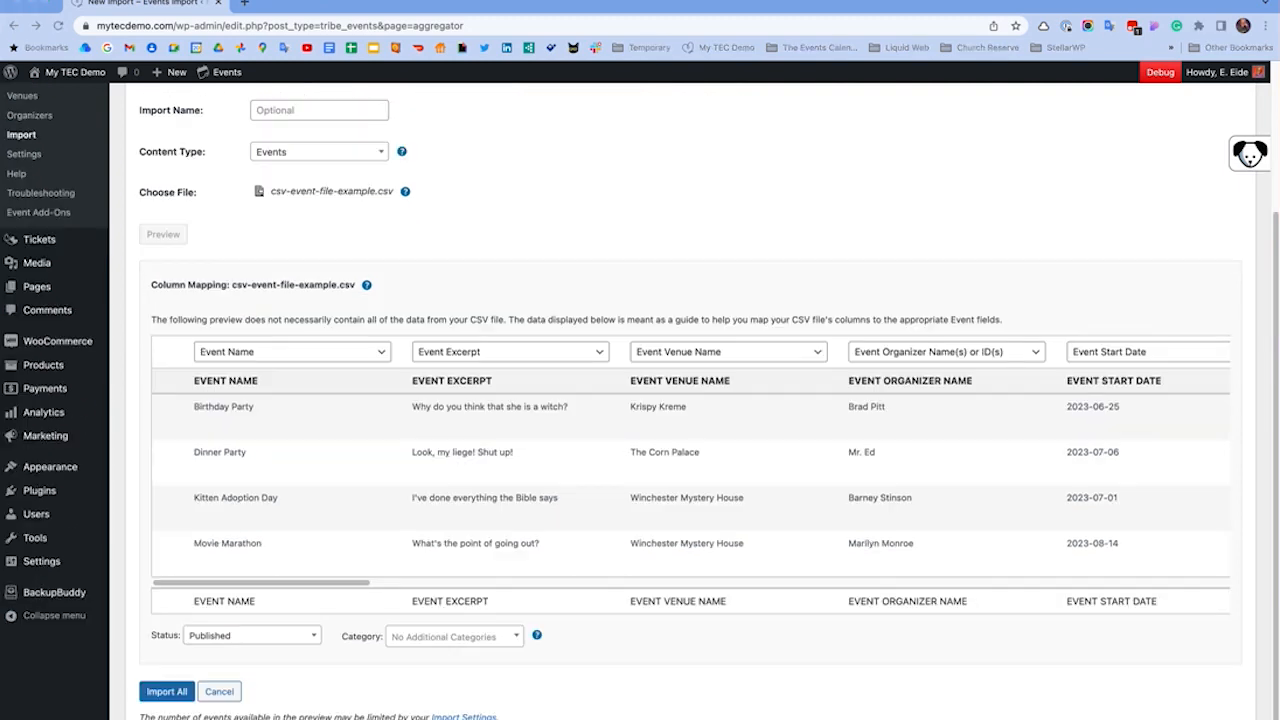
pyautogui.moveTo(261, 409)
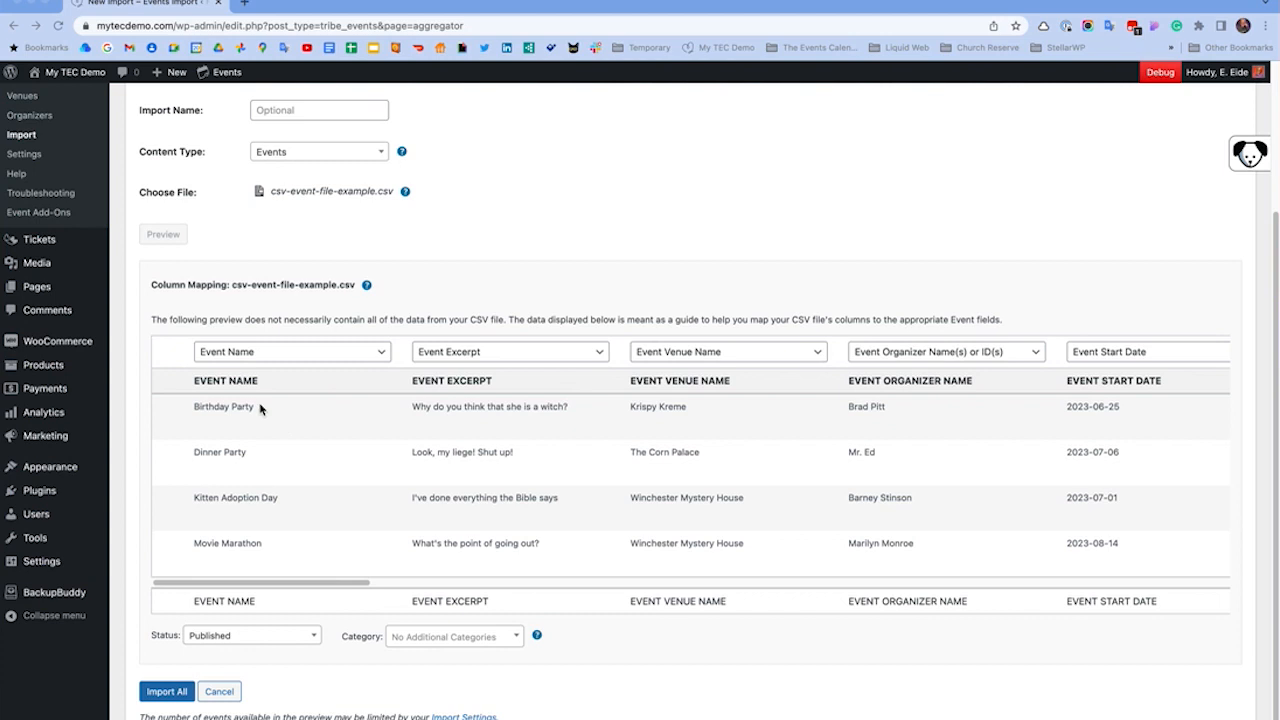
pyautogui.moveTo(673, 428)
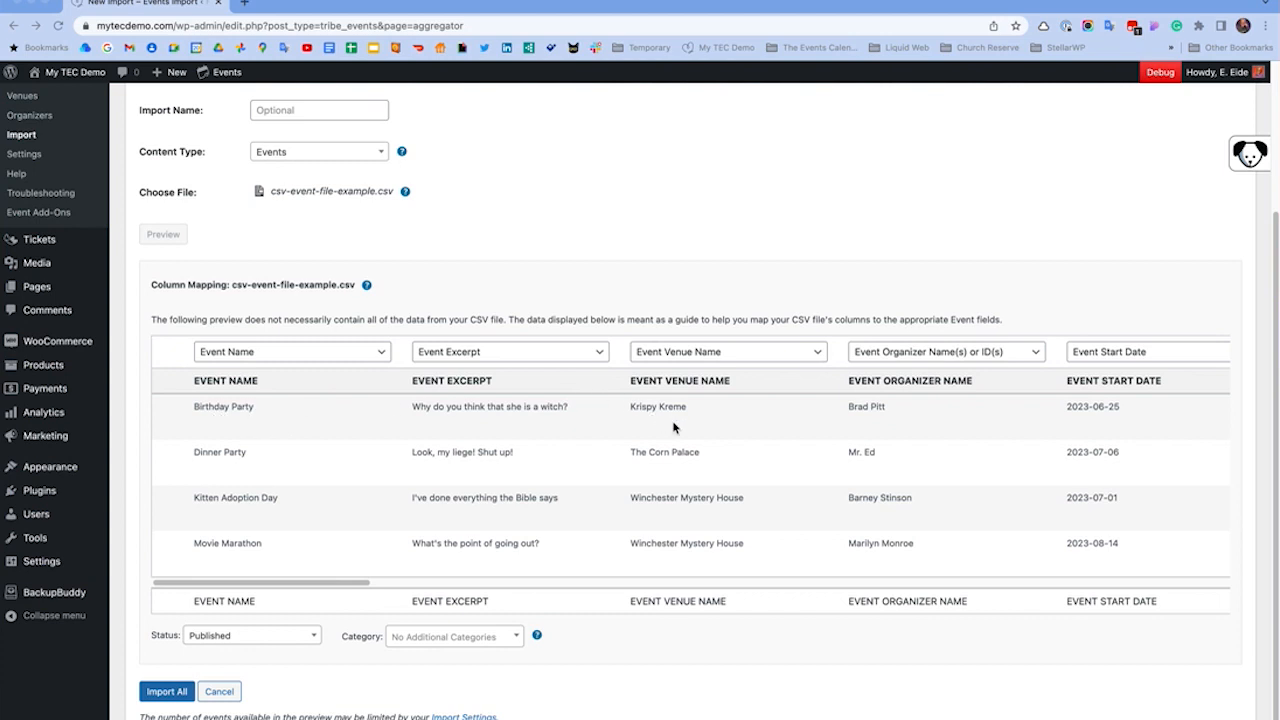
pyautogui.hscroll(3)
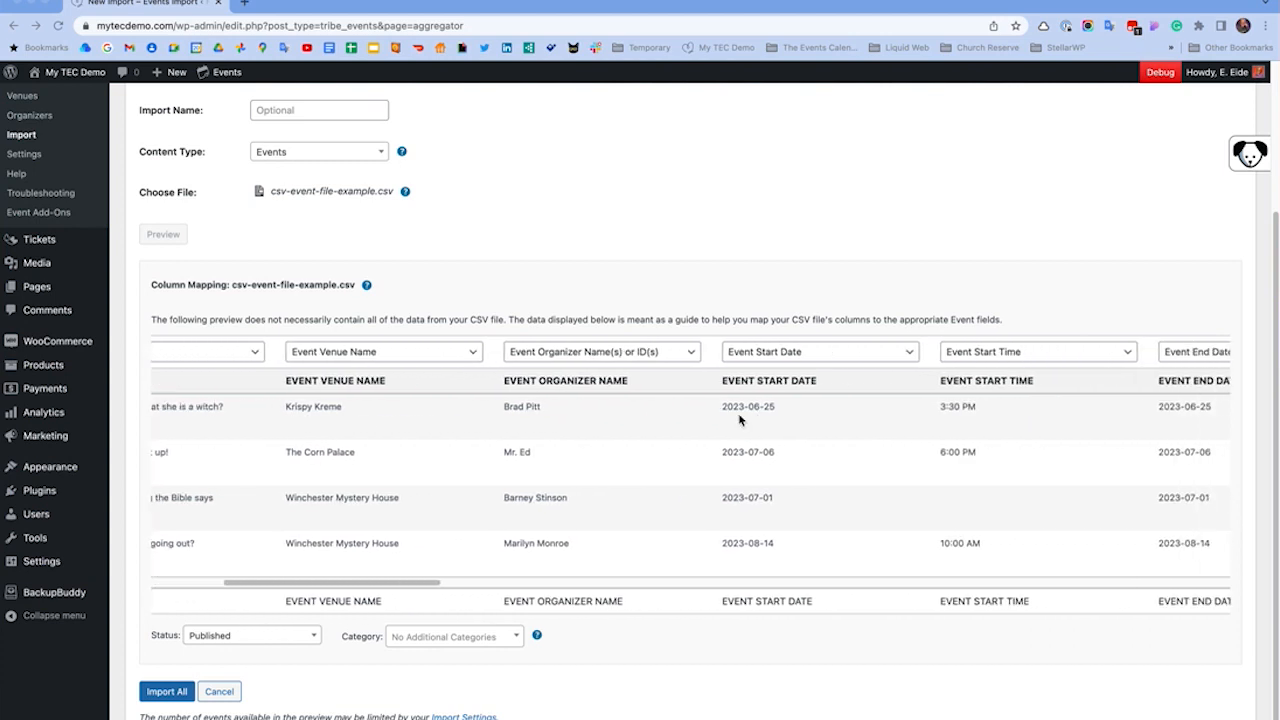
pyautogui.moveTo(215, 425)
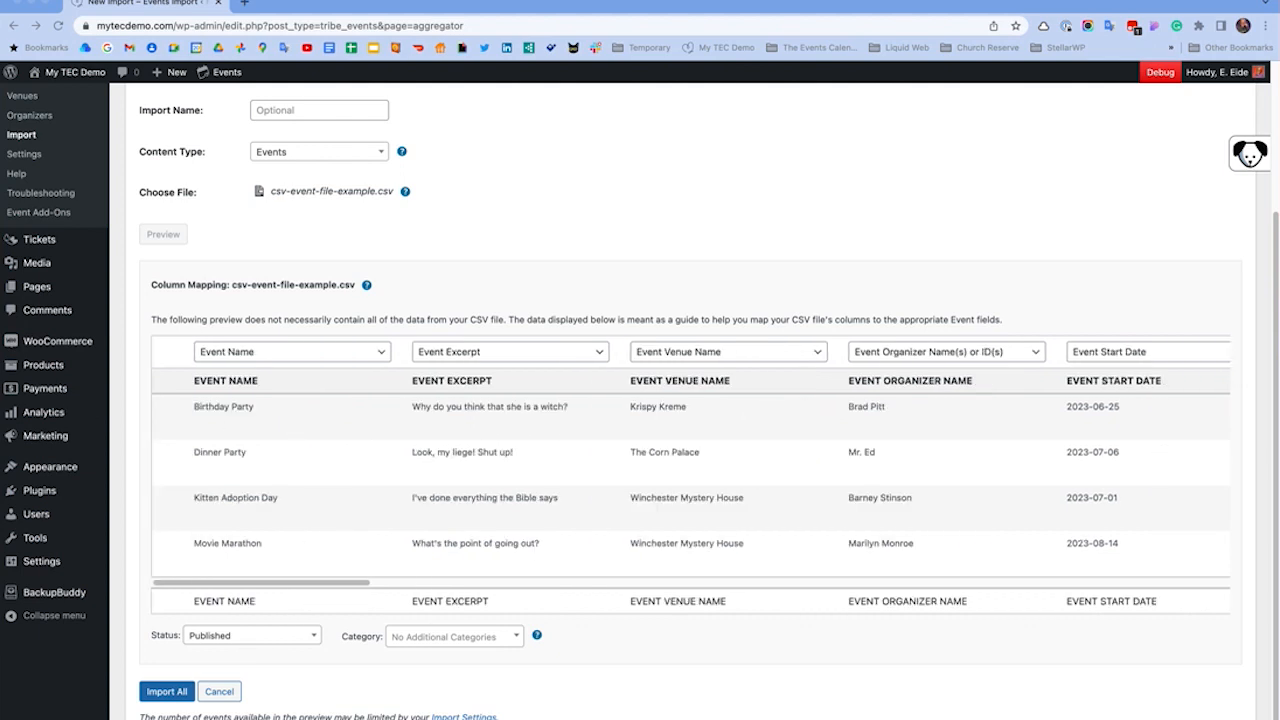
pyautogui.moveTo(288, 638)
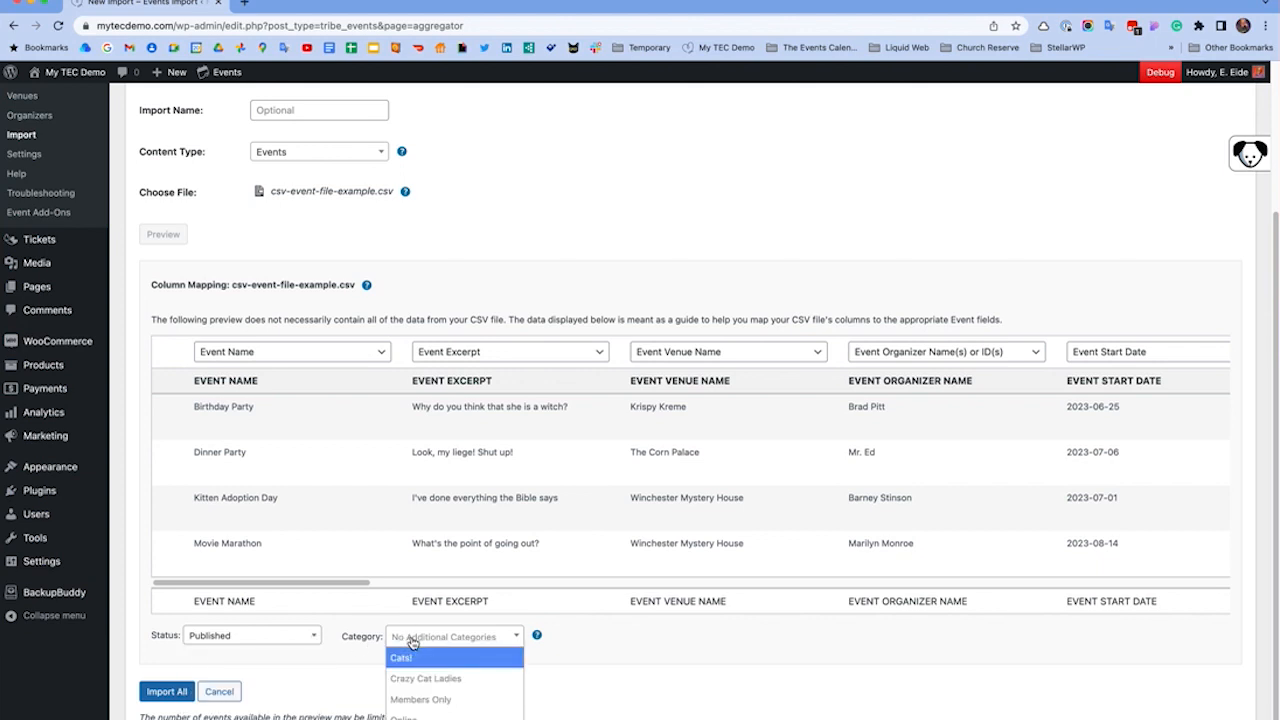
pyautogui.moveTo(318, 663)
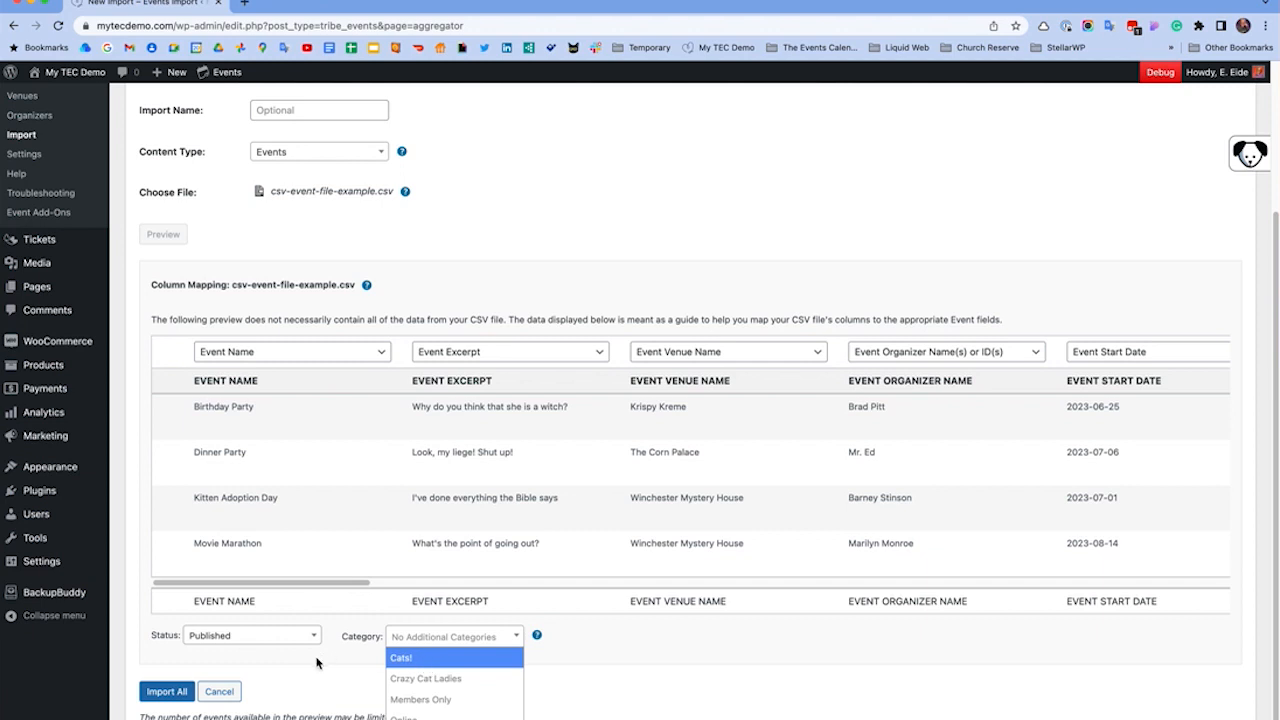